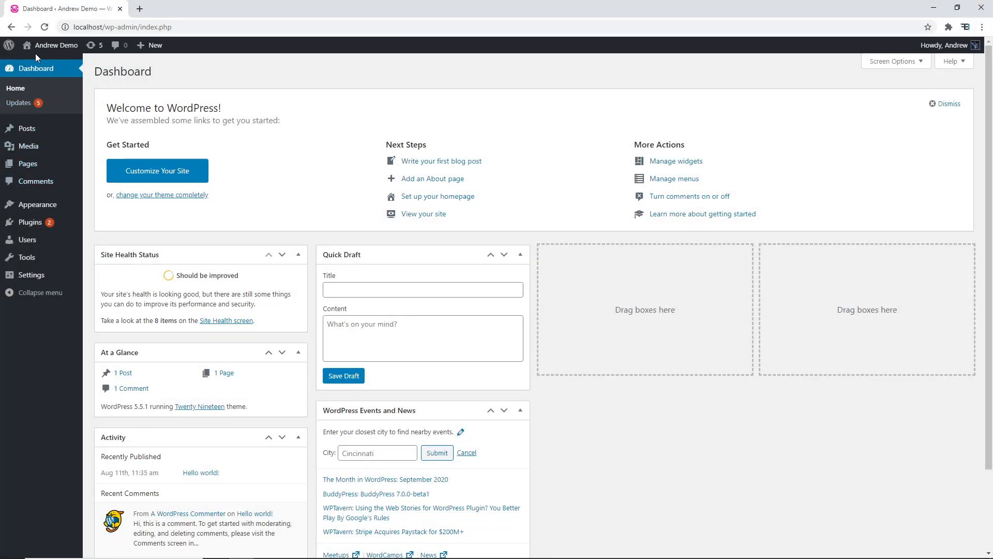
mouse_move(29, 222)
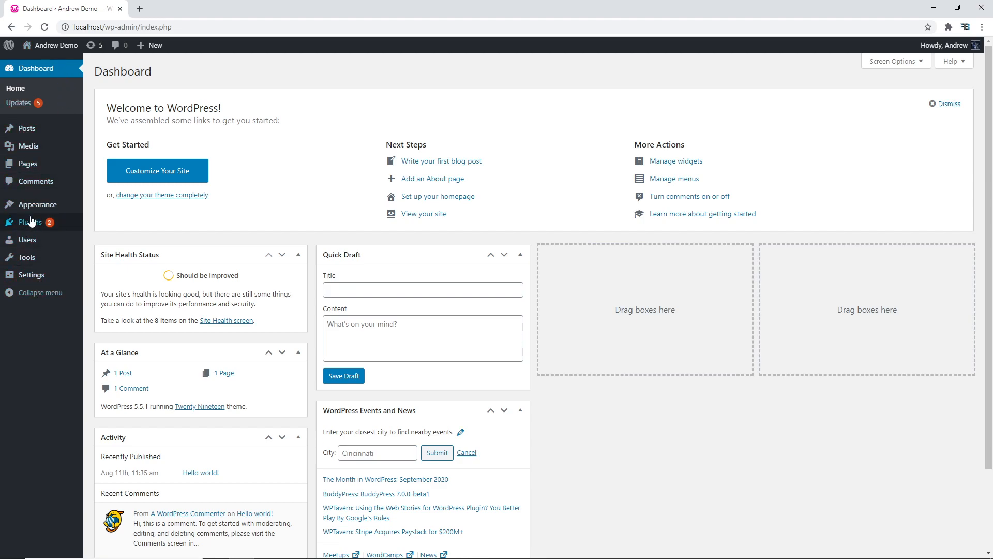
mouse_move(29, 222)
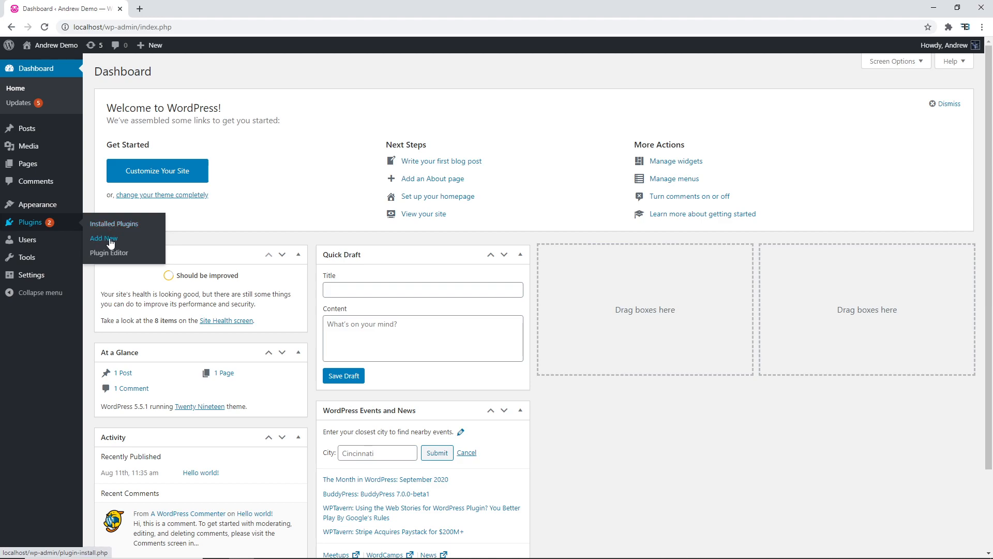
Step: Open the Add Plugins page from the Plugins menu in the admin sidebar
left_click(103, 238)
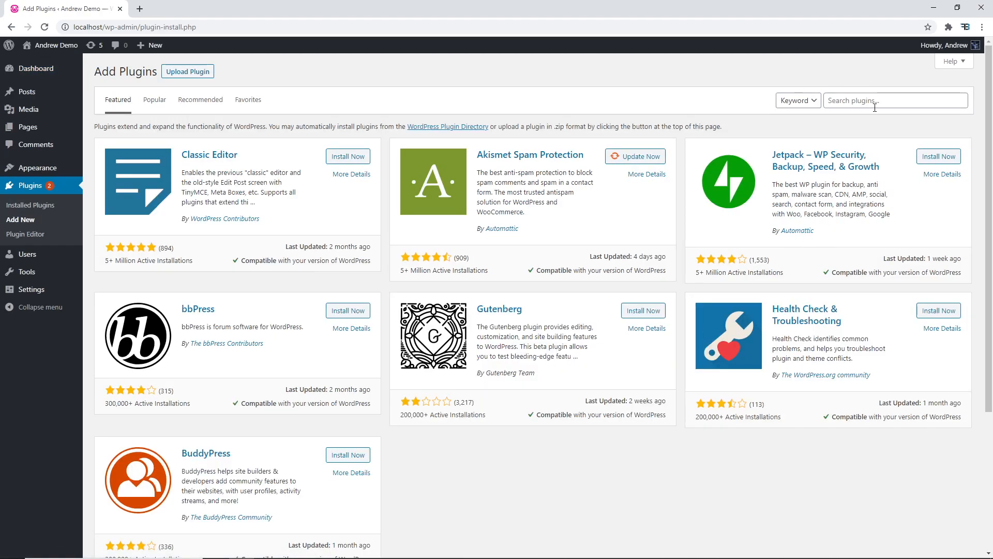
Step: Search the plugin directory for WP Google Maps and activate the plugin
left_click(894, 100)
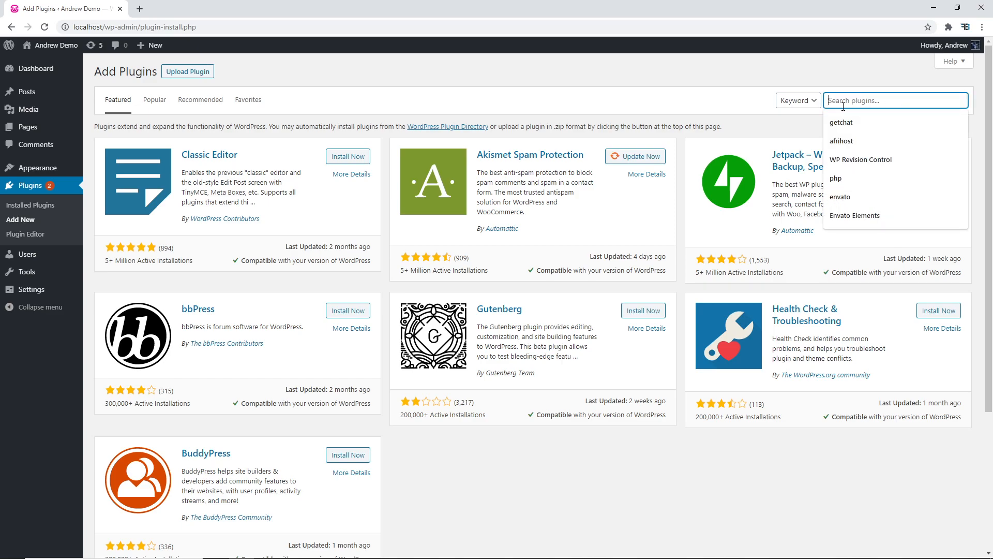
type("Wp Google Ma")
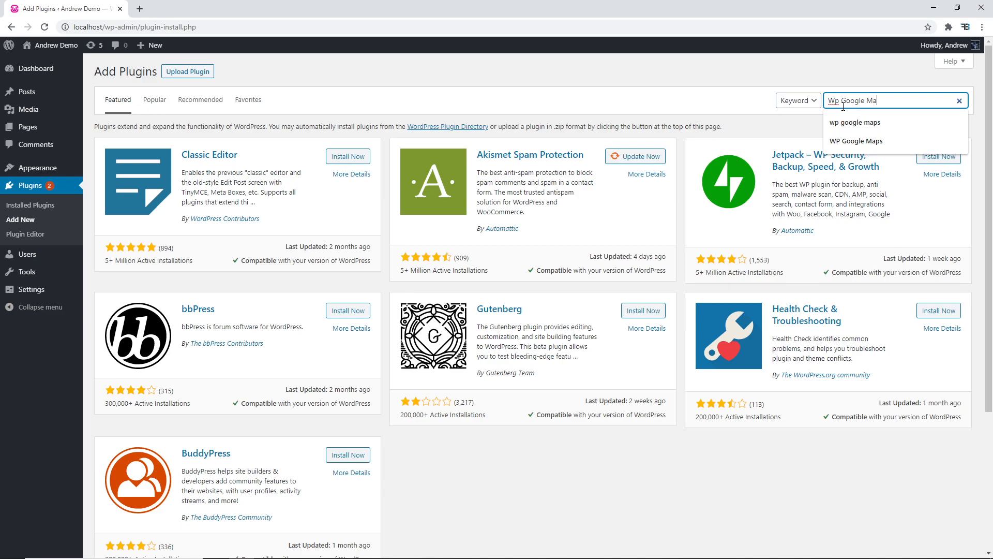
type("ps")
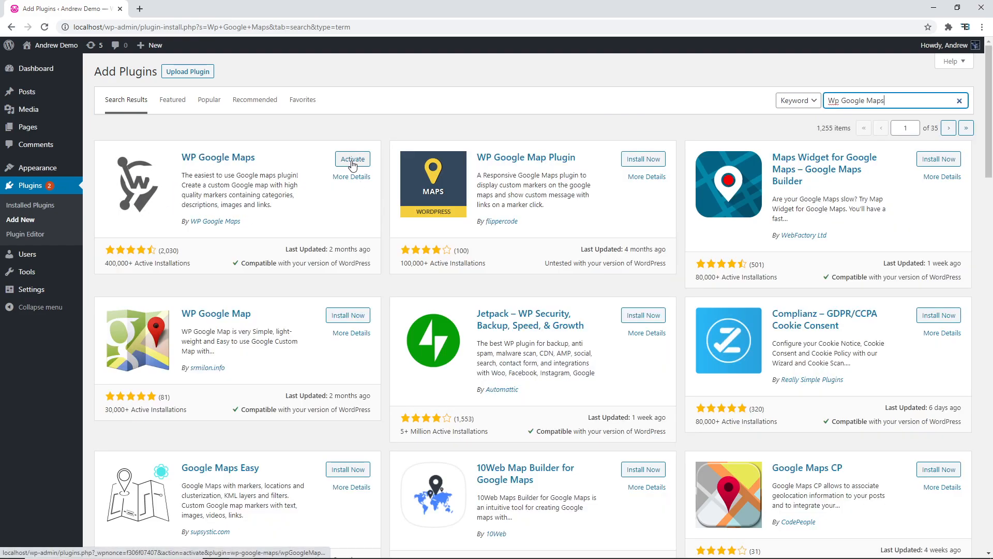
left_click(352, 159)
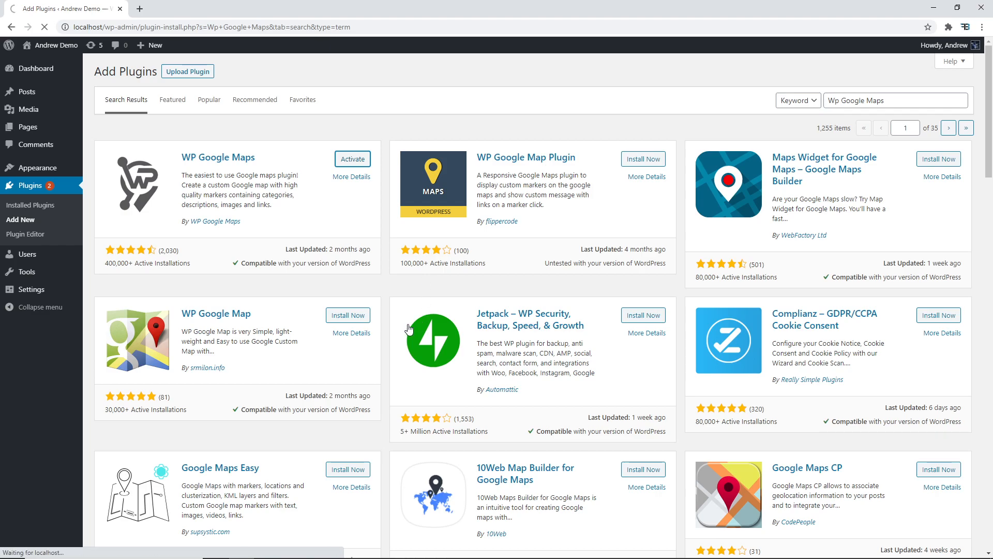
left_click(352, 158)
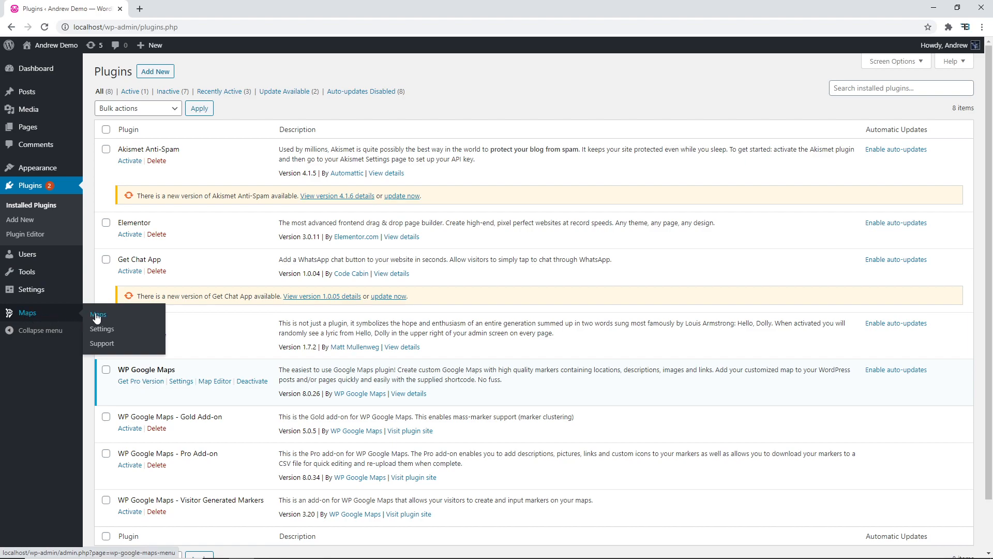
Step: Open the Maps list and edit 'My first map'
left_click(98, 315)
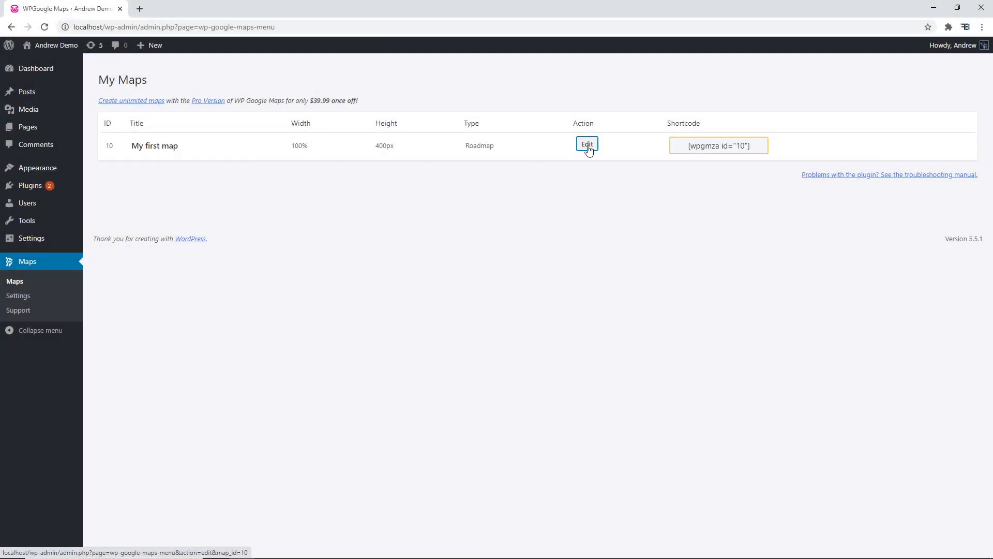
left_click(586, 146)
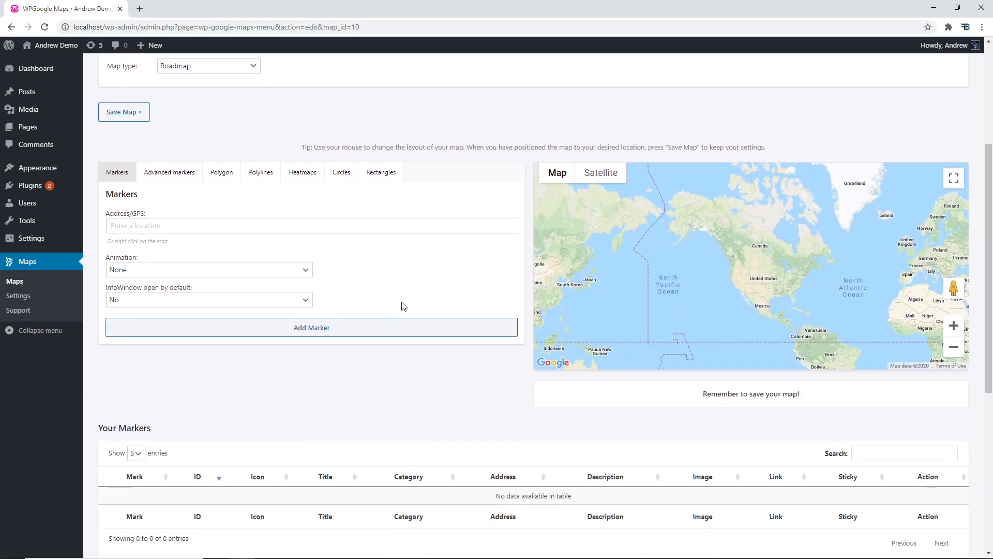
Step: Copy the map's shortcode and open the 'WP Google Maps' page in the block editor
right_click(764, 277)
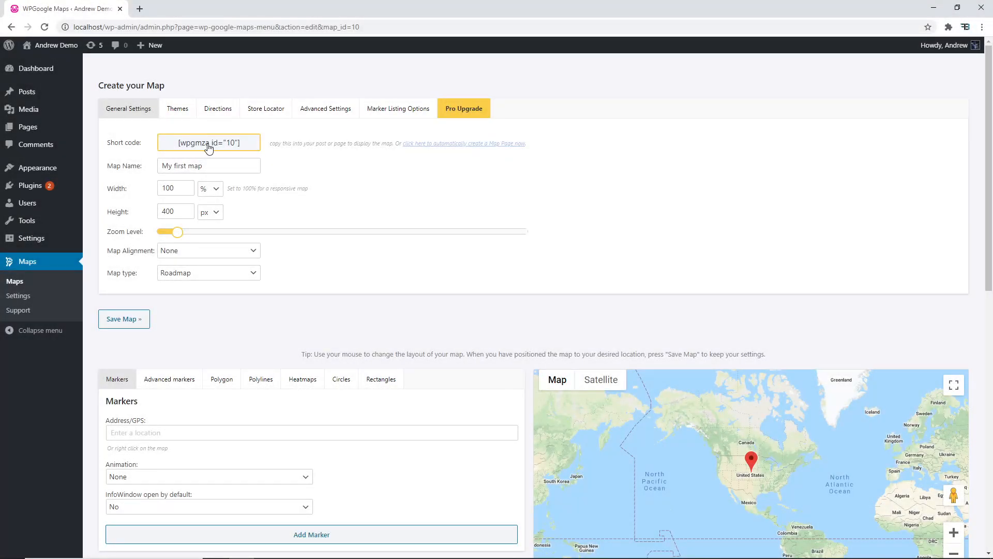
left_click(209, 142)
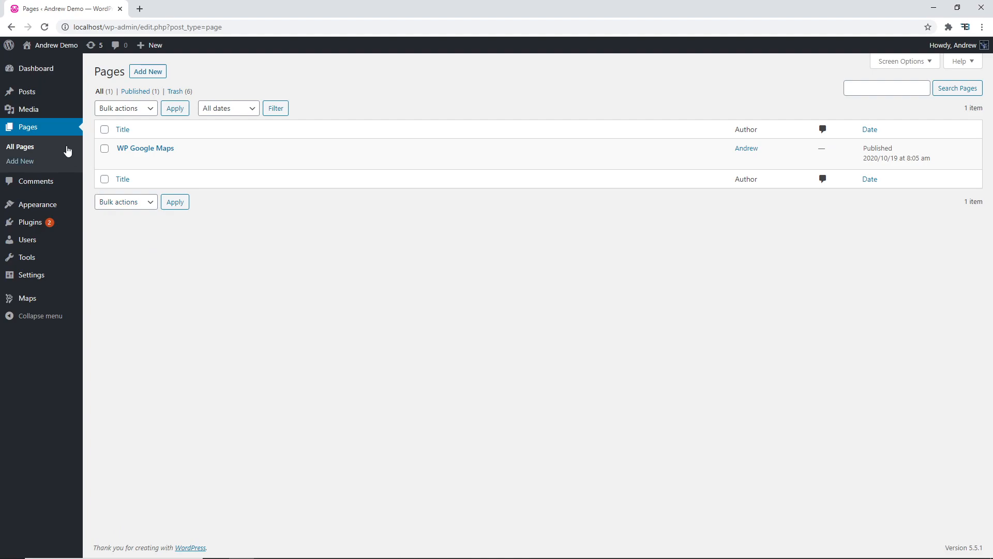
mouse_move(145, 148)
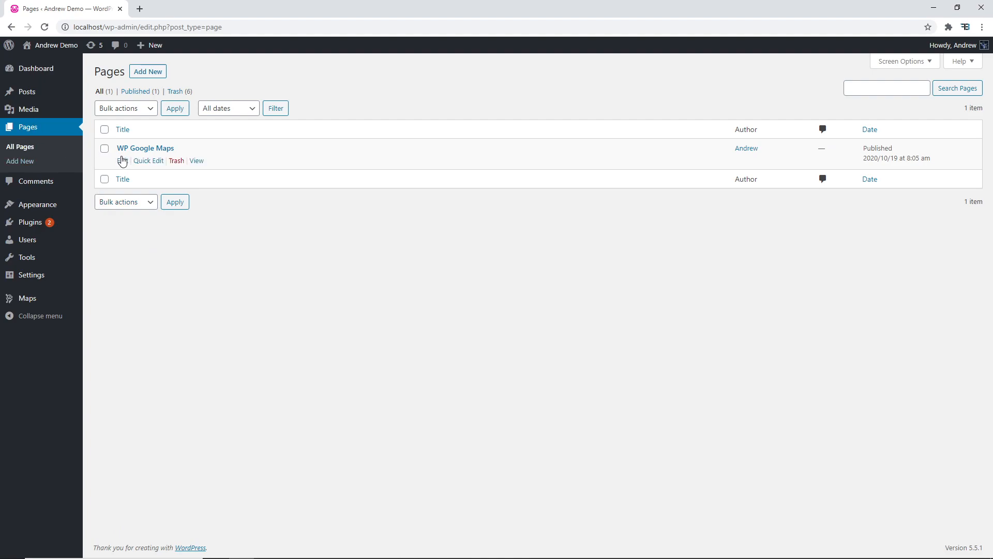
left_click(145, 147)
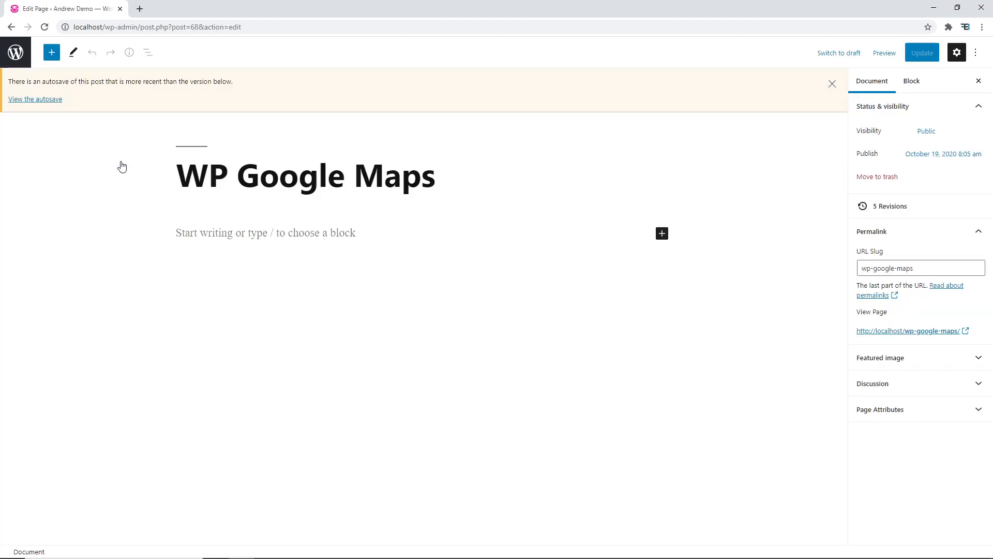
Step: Add a Shortcode block containing [wpgmza id="10"] and preview the page
left_click(832, 83)
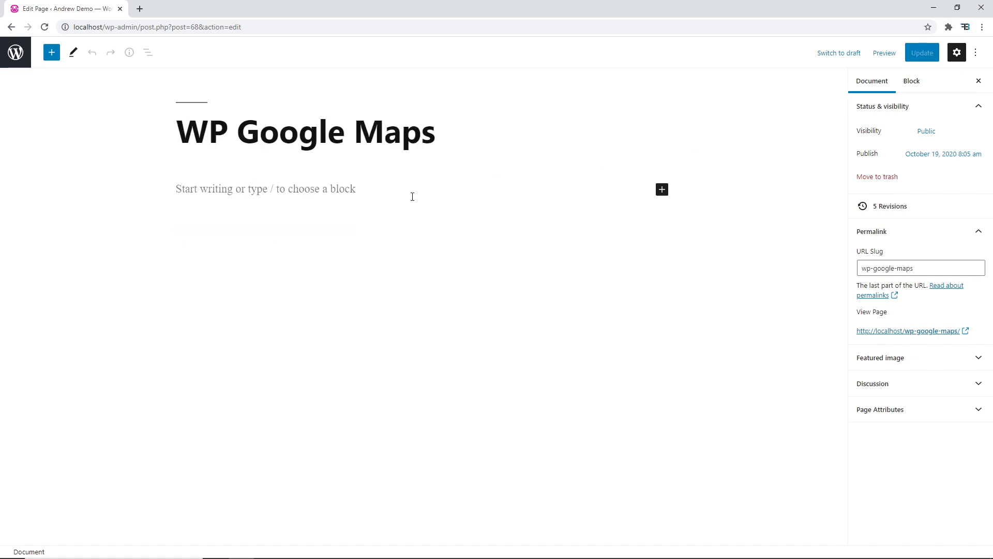
left_click(662, 189)
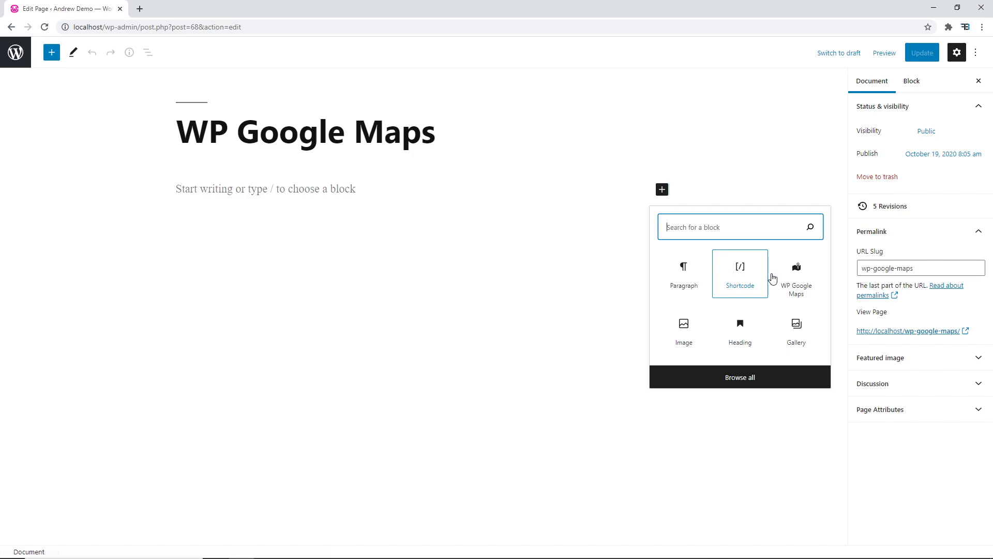
mouse_move(797, 274)
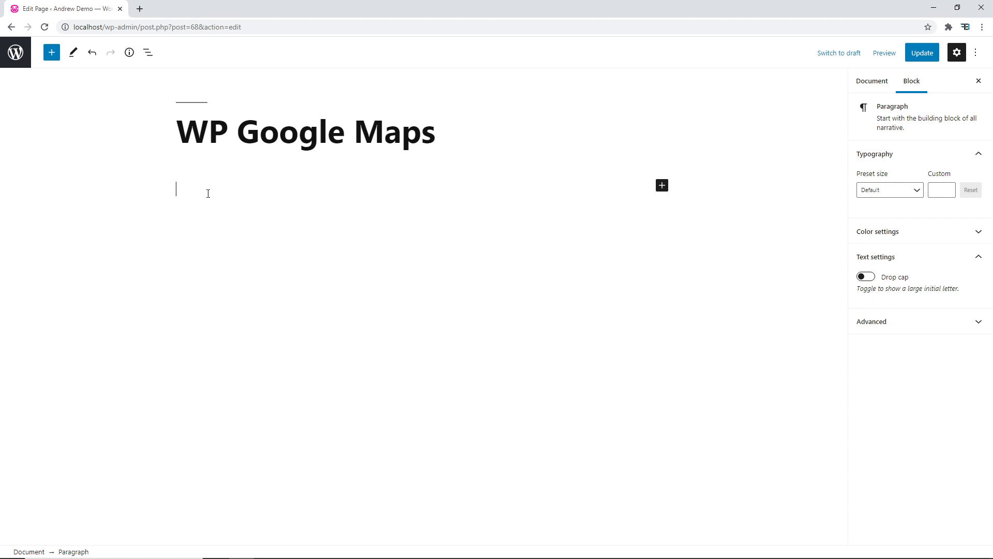
type("[wpgmza id=\"10\"]")
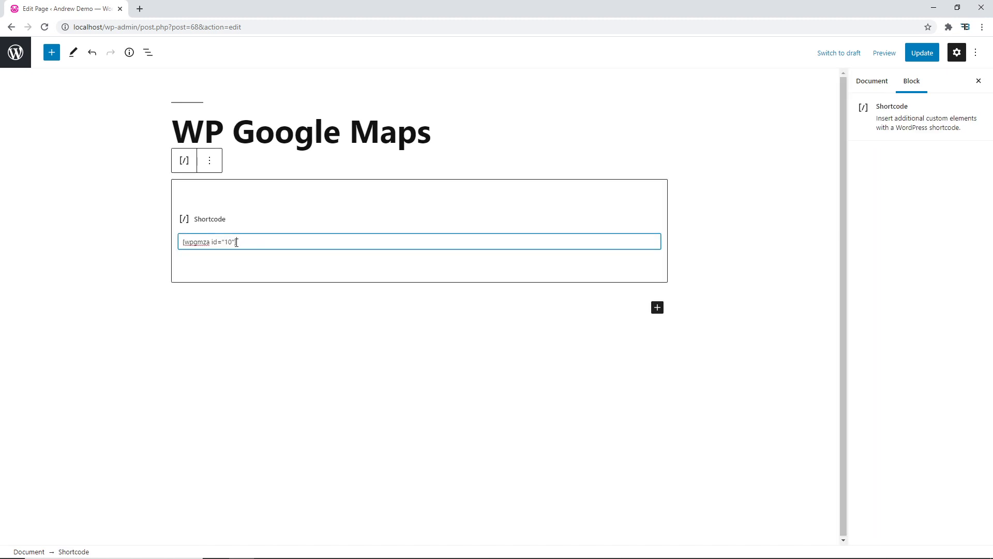
right_click(225, 241)
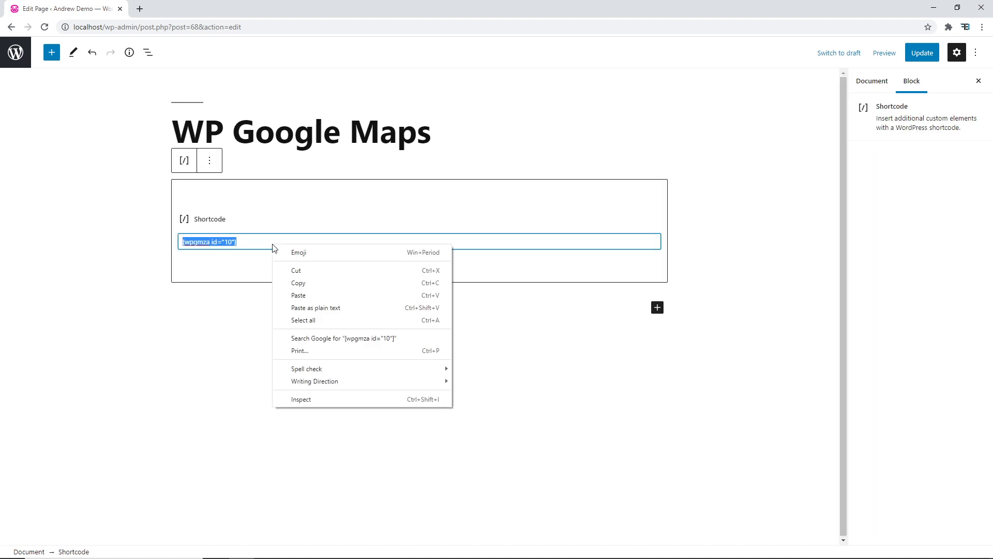
mouse_move(298, 295)
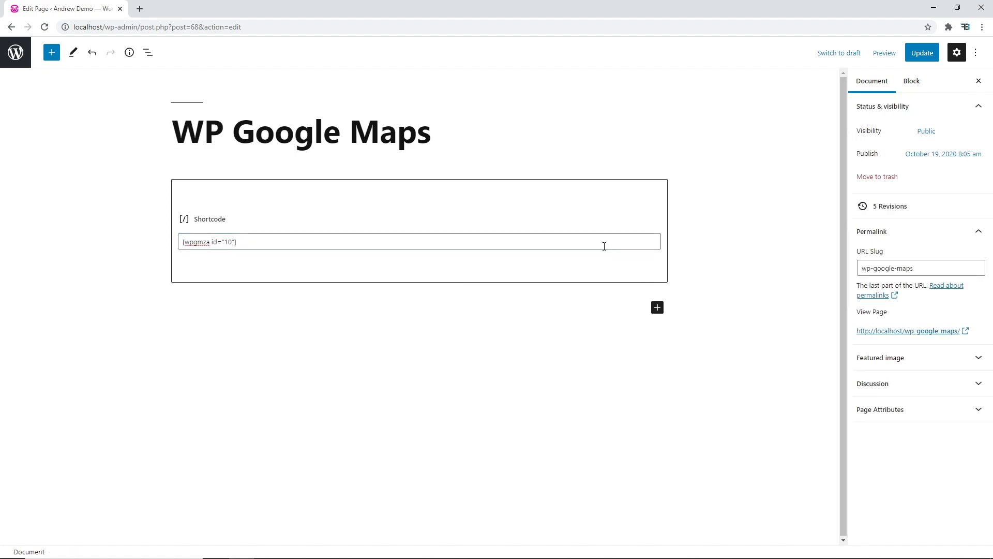
left_click(885, 52)
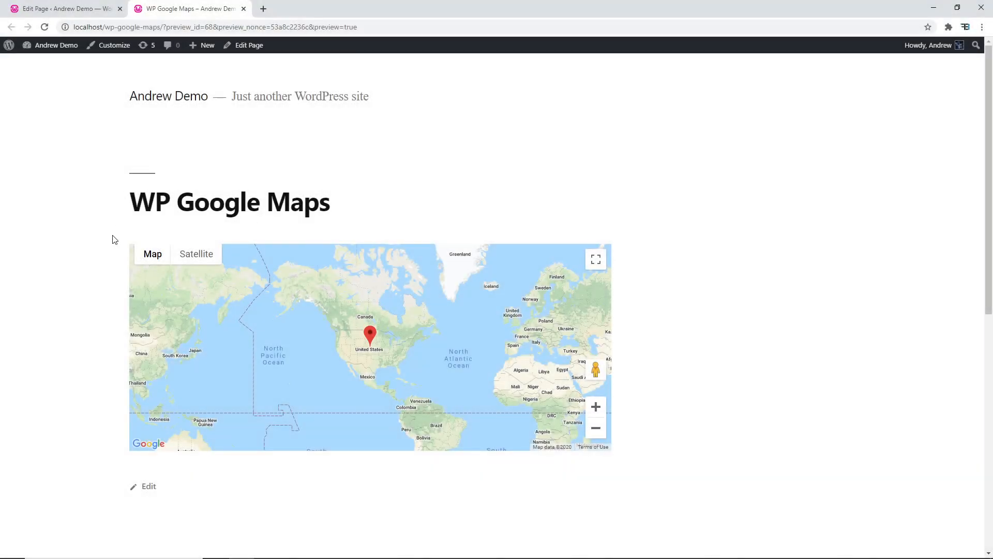